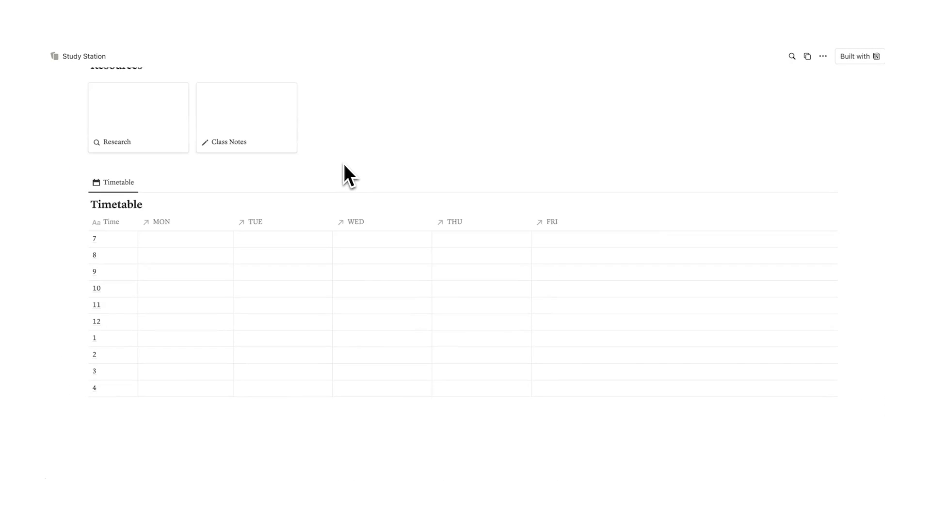
Step: Create a Courses gallery page titled Marketing and apply the New Course template
{"action": "scroll", "scroll_direction": "up", "scroll_amount": 3}
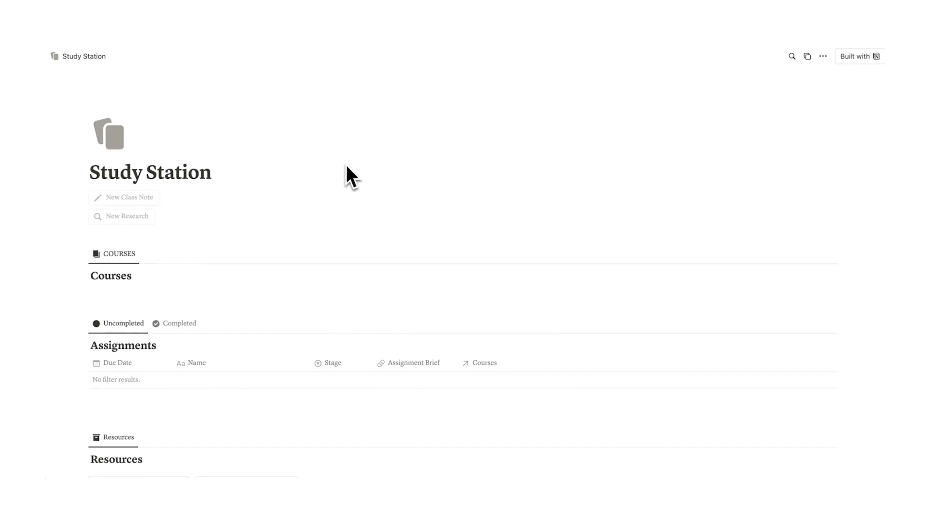
{"action": "mouse_move", "coordinate": [808, 102]}
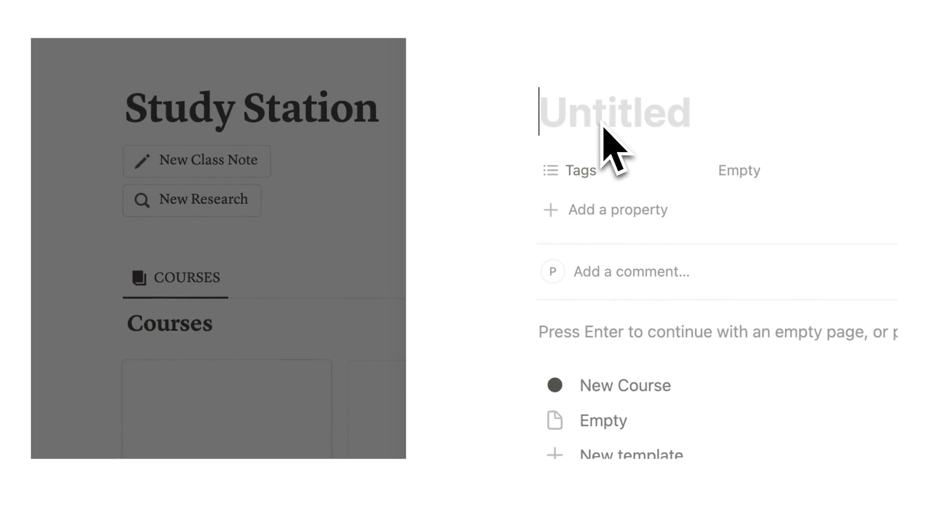
{"action": "type", "text": "Marketing"}
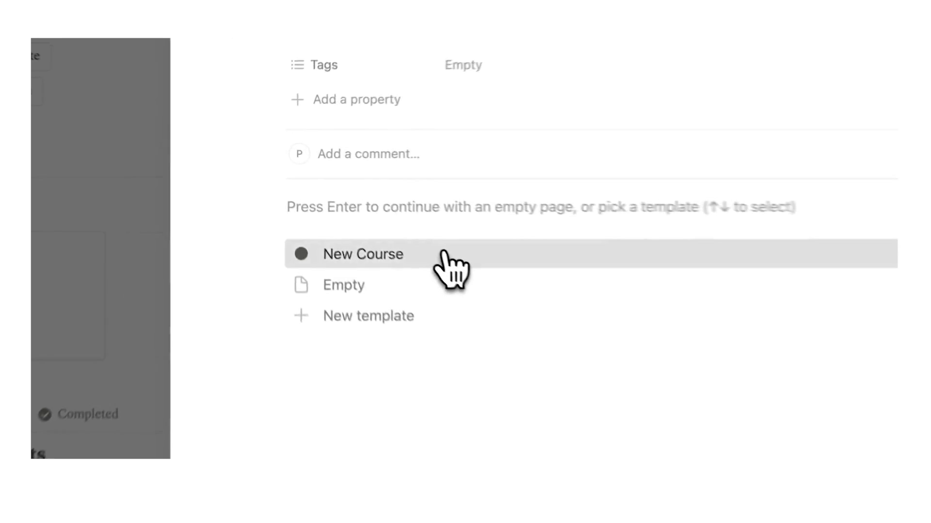
{"action": "left_click", "coordinate": [363, 254]}
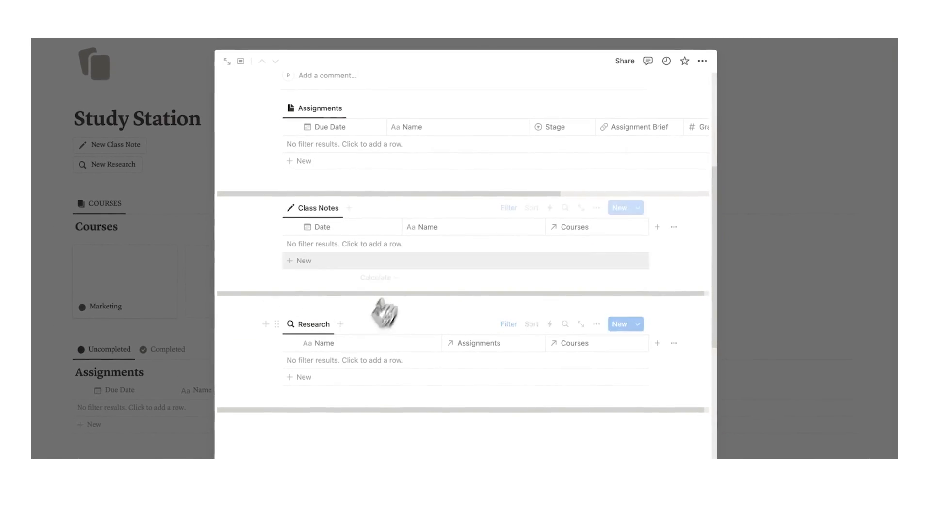
{"action": "scroll", "scroll_direction": "up", "scroll_amount": 3}
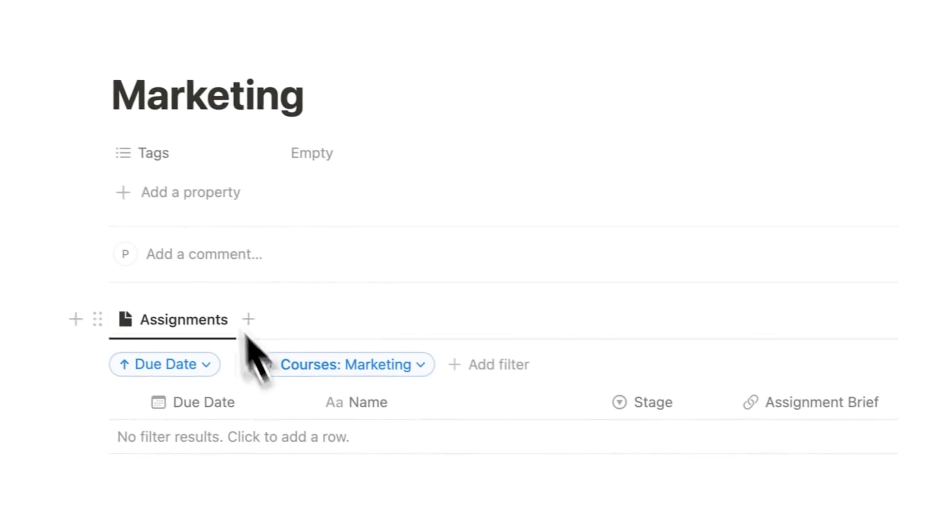
{"action": "scroll", "scroll_direction": "down", "scroll_amount": 3}
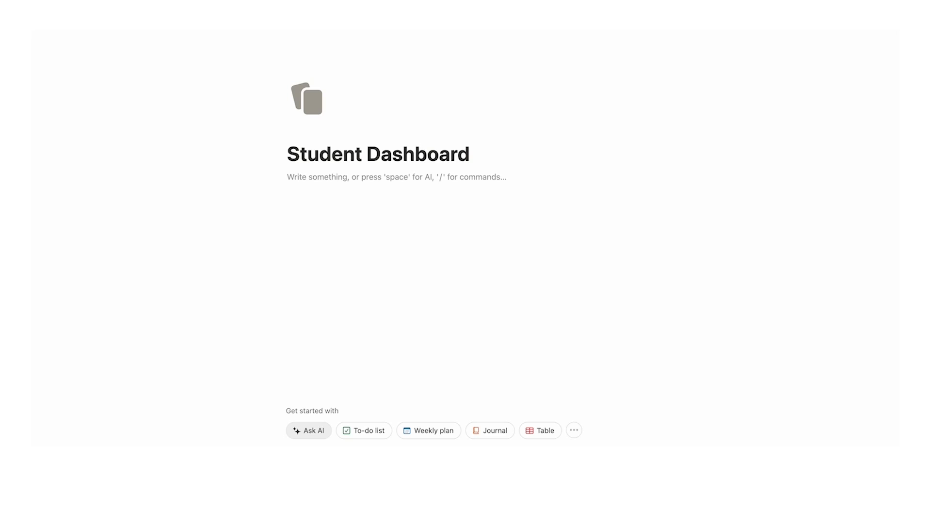
Step: Insert a linked database view via /da and choose its data source
{"action": "type", "text": "/da"}
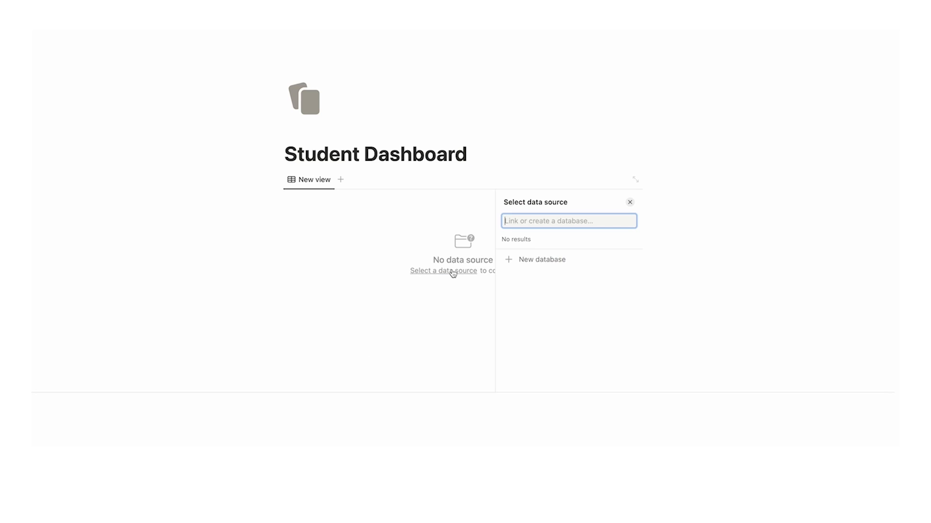
{"action": "left_click", "coordinate": [541, 260]}
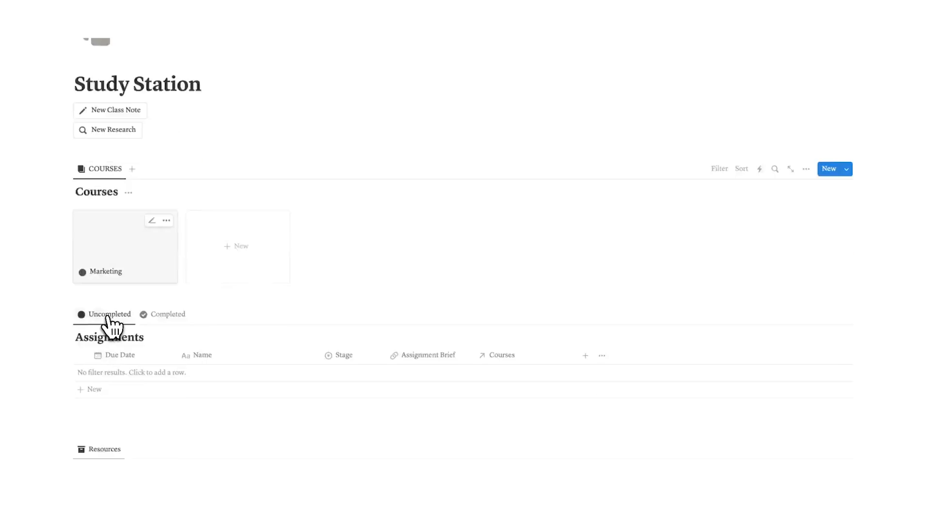
Step: Add a Report assignment and link its Courses relation to Marketing
{"action": "scroll", "scroll_direction": "down", "scroll_amount": 3}
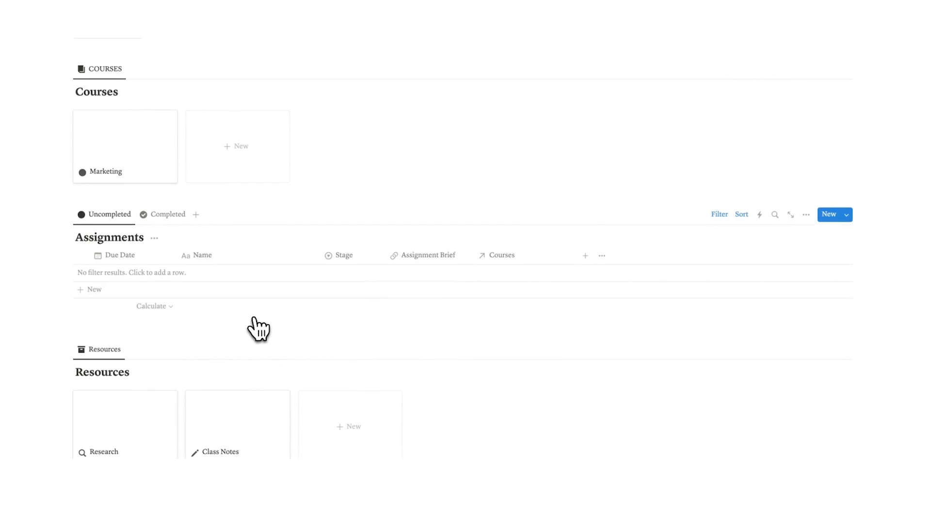
{"action": "type", "text": "Report"}
{"action": "type", "text": "Presentation"}
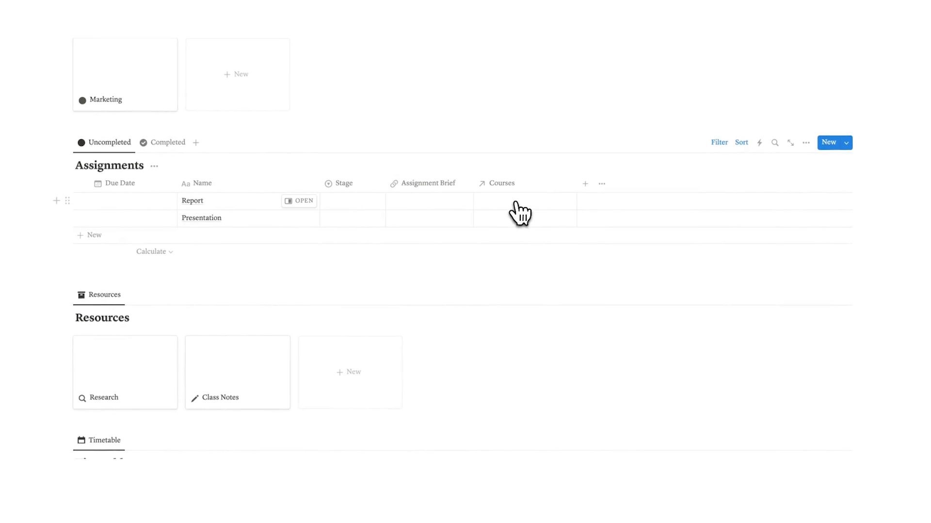
{"action": "left_click", "coordinate": [523, 201]}
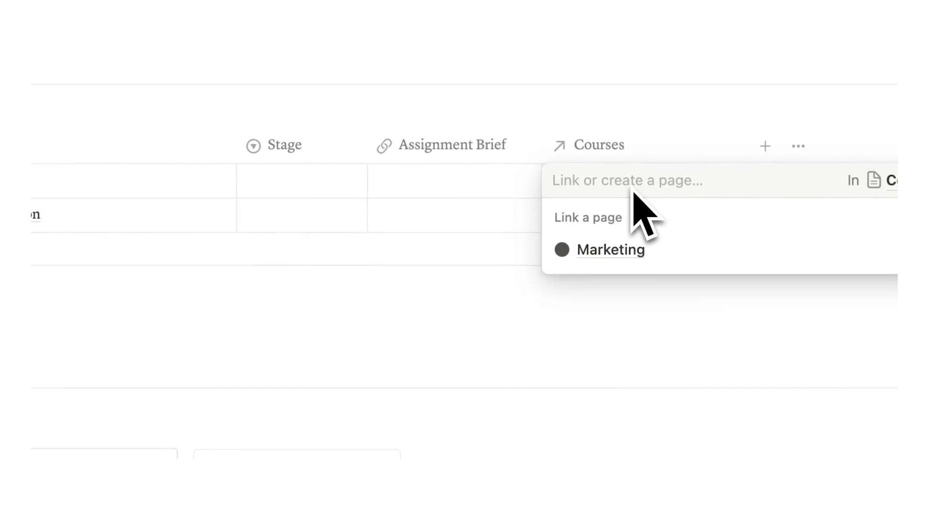
{"action": "left_click", "coordinate": [609, 249]}
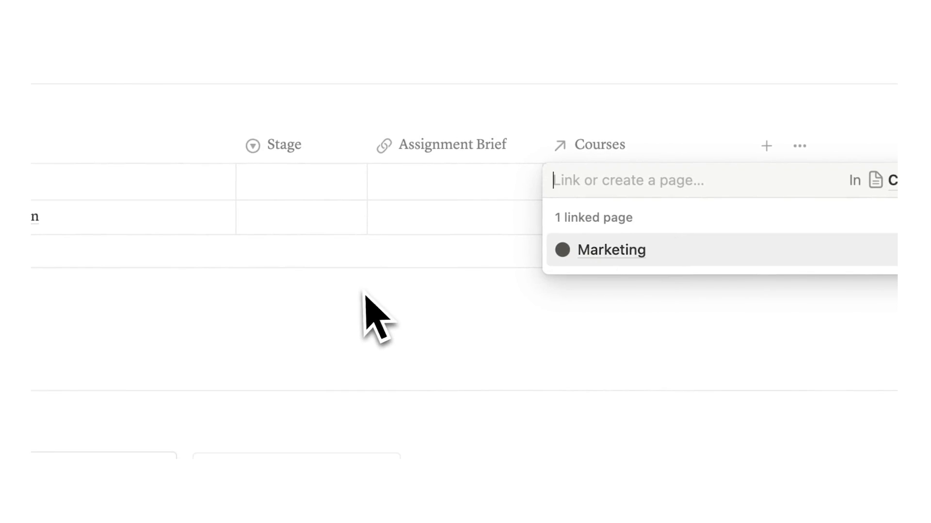
{"action": "left_click", "coordinate": [610, 250]}
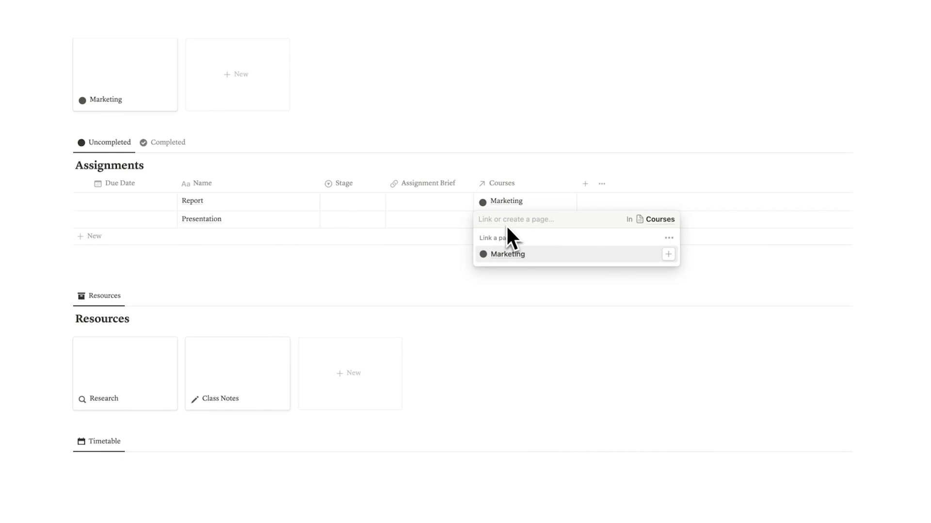
Step: Link the Presentation assignment to a newly created Notion Studies 101 course
{"action": "type", "text": "Notion Studies 101"}
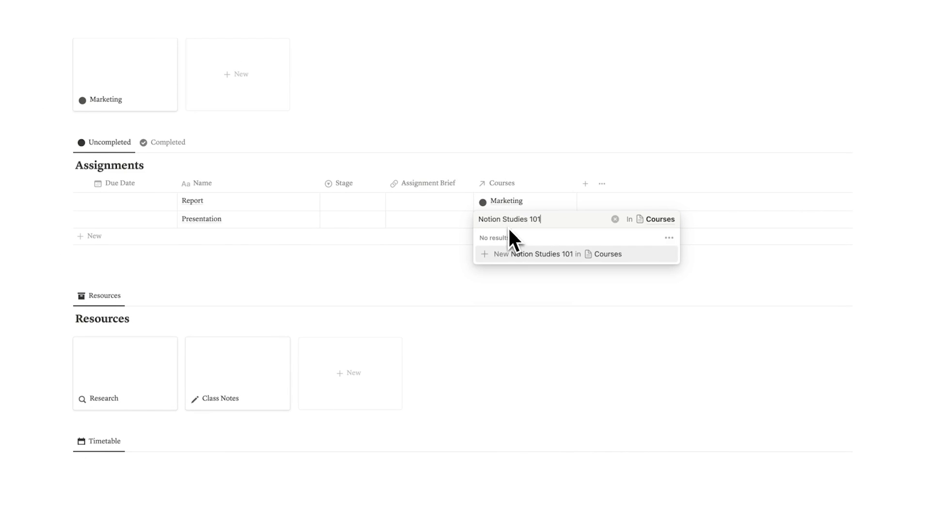
{"action": "left_click", "coordinate": [534, 254]}
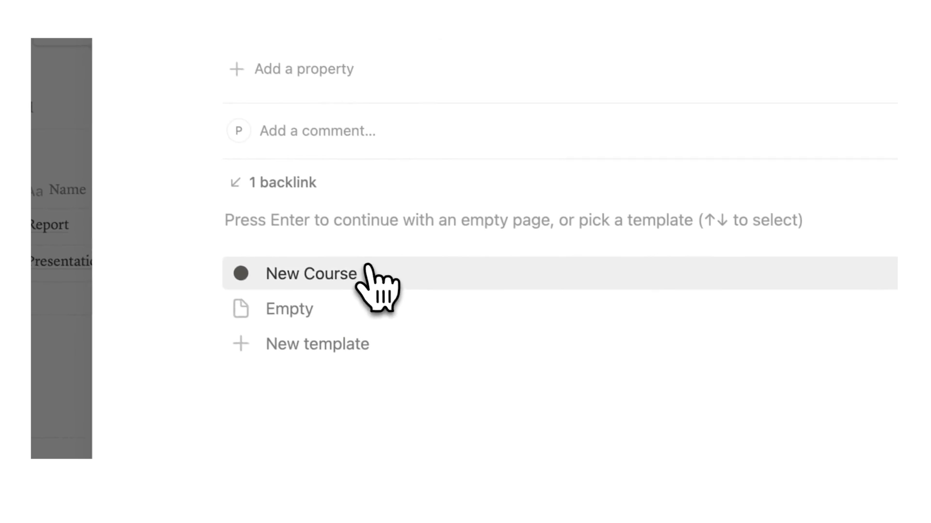
Step: Apply the New Course template to Notion Studies 101 and review the New button's templates
{"action": "left_click", "coordinate": [310, 274]}
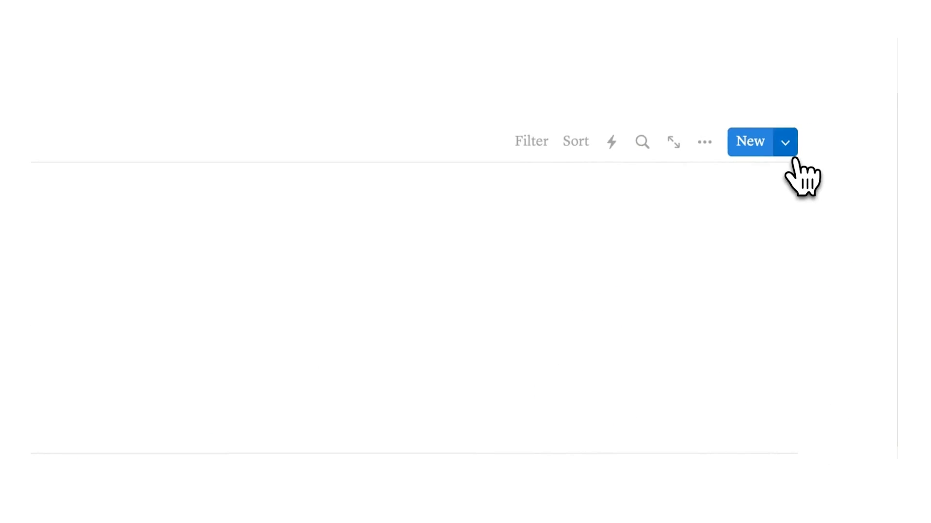
{"action": "left_click", "coordinate": [784, 142]}
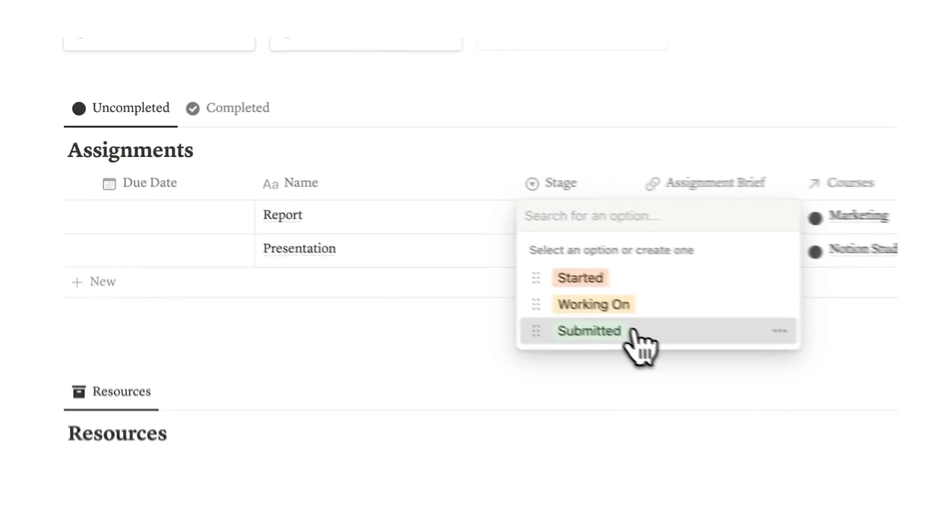
Step: Set Report's Stage to Submitted and show the Completed assignments view
{"action": "left_click", "coordinate": [589, 332]}
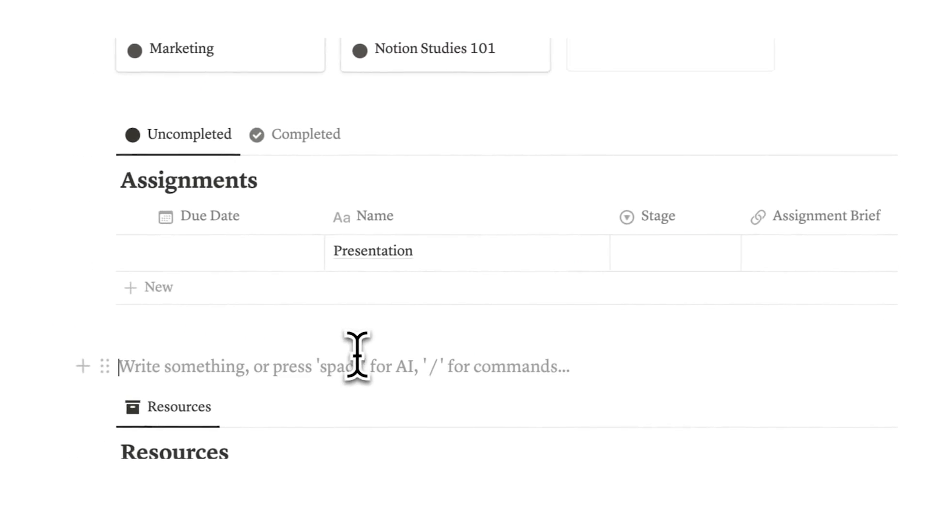
{"action": "left_click", "coordinate": [305, 202]}
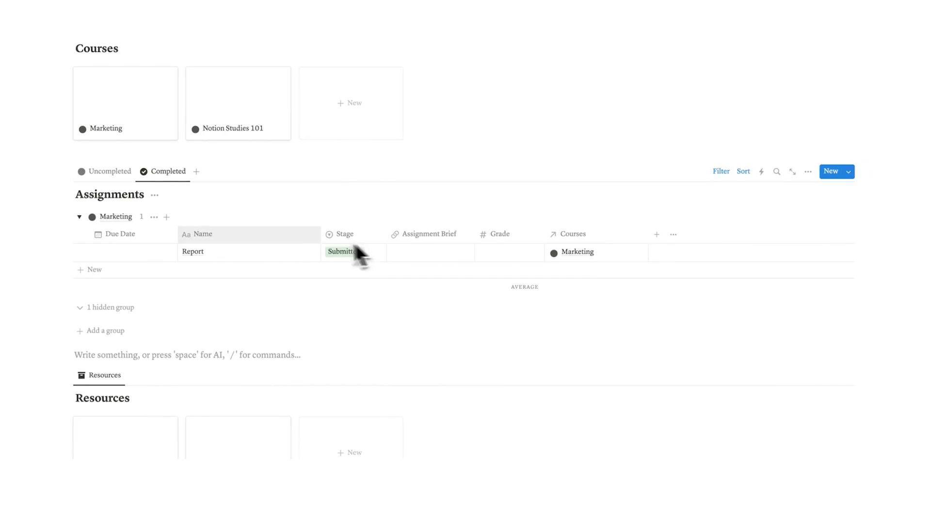
{"action": "mouse_move", "coordinate": [118, 234]}
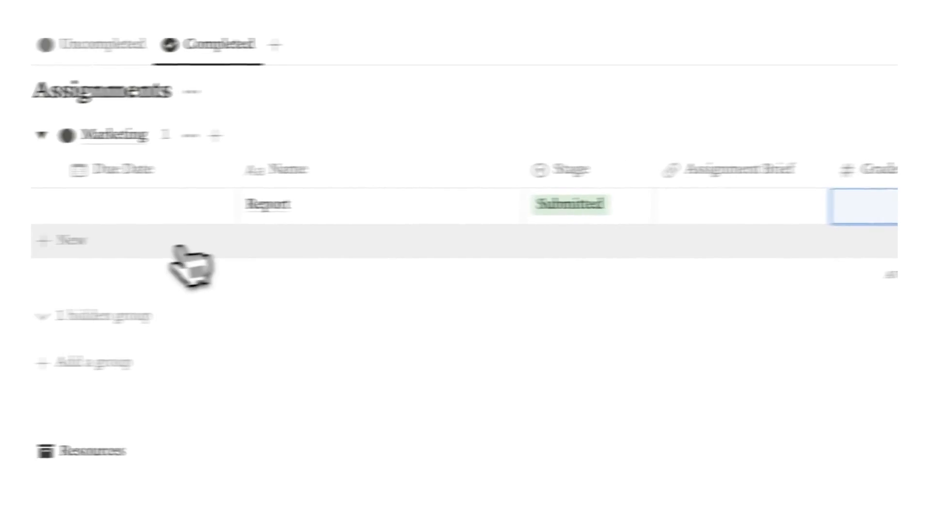
Step: Enter a submitted Rep row and type grade values into the Grade column
{"action": "type", "text": "Rep"}
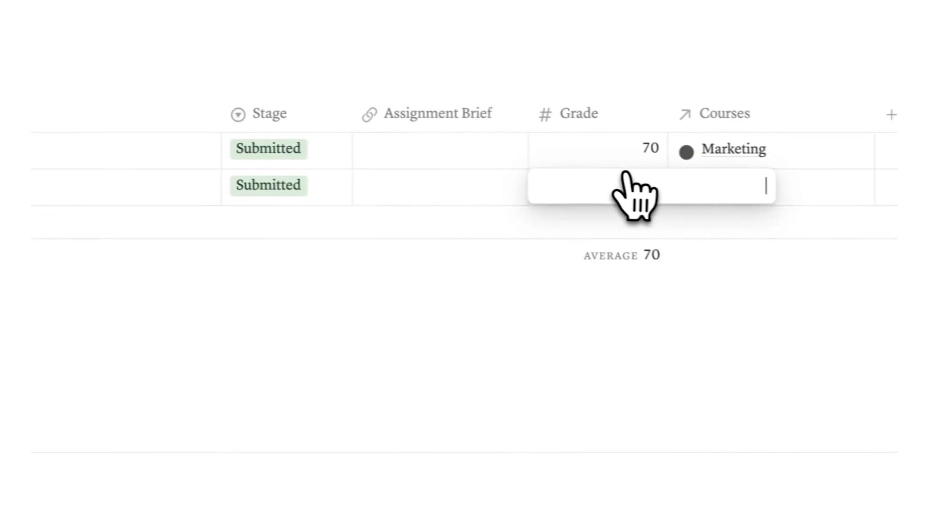
{"action": "type", "text": "50"}
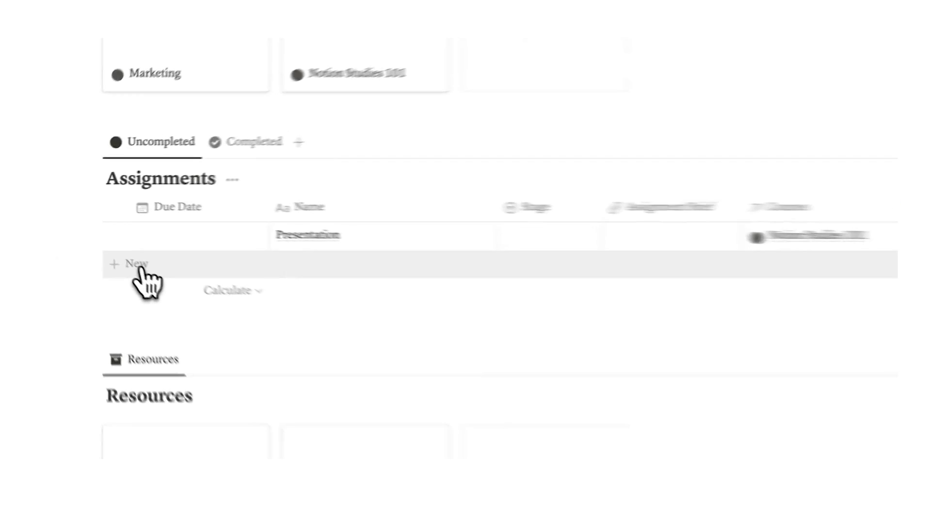
Step: Add Presentation 2 and set due dates of April 15 for Presentation and April 14 for Presentation 2
{"action": "type", "text": "Present"}
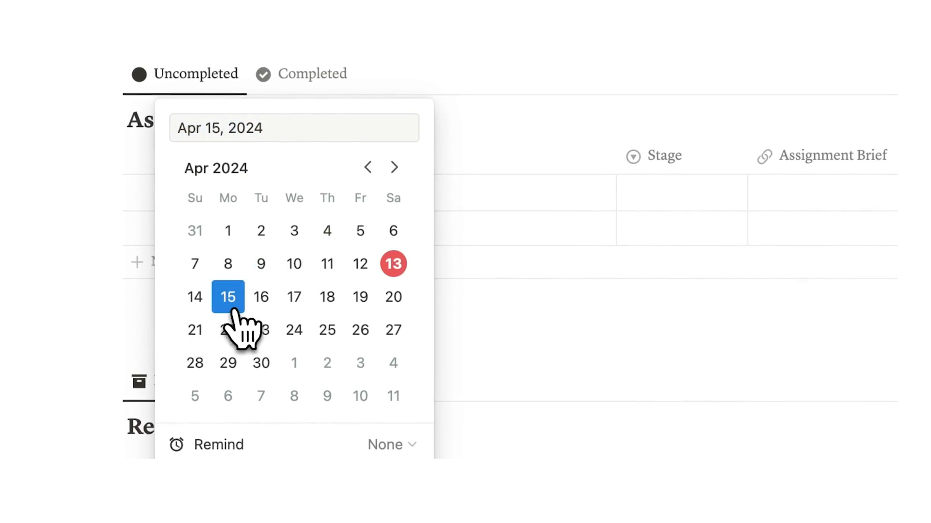
{"action": "left_click", "coordinate": [393, 264]}
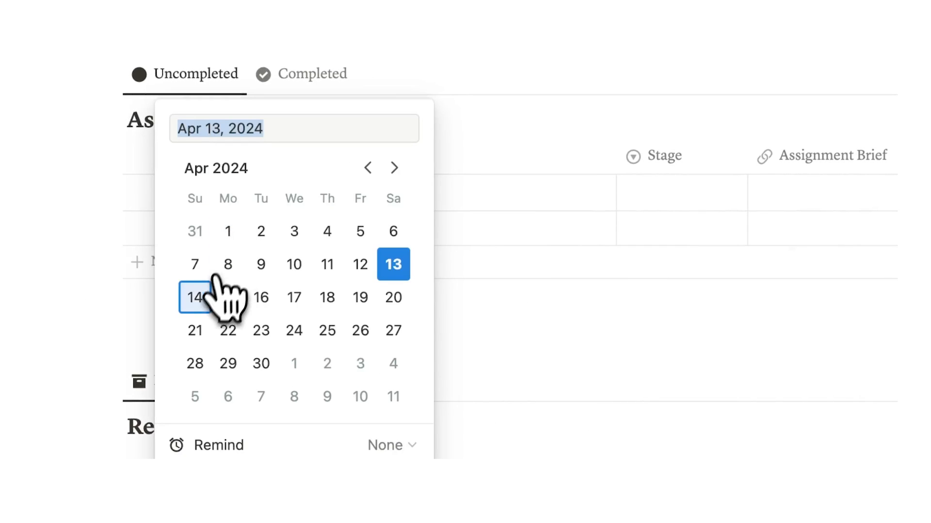
{"action": "left_click", "coordinate": [195, 298]}
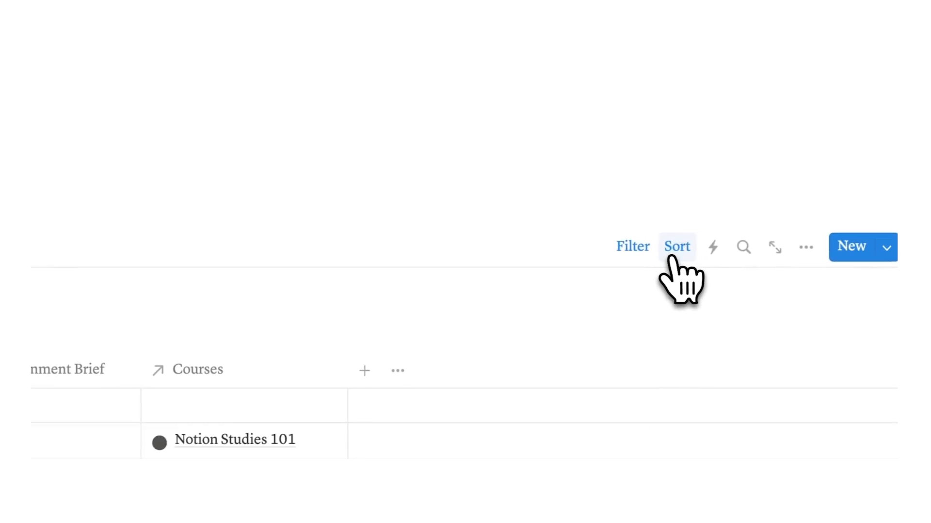
Step: Add an ascending Due Date sort to the uncompleted Assignments view
{"action": "left_click", "coordinate": [676, 246]}
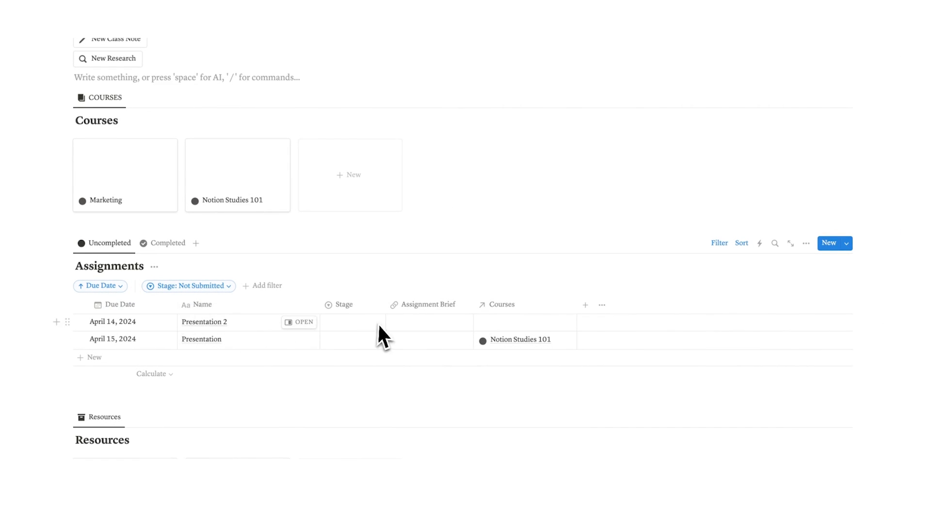
{"action": "scroll", "scroll_direction": "down", "scroll_amount": 3}
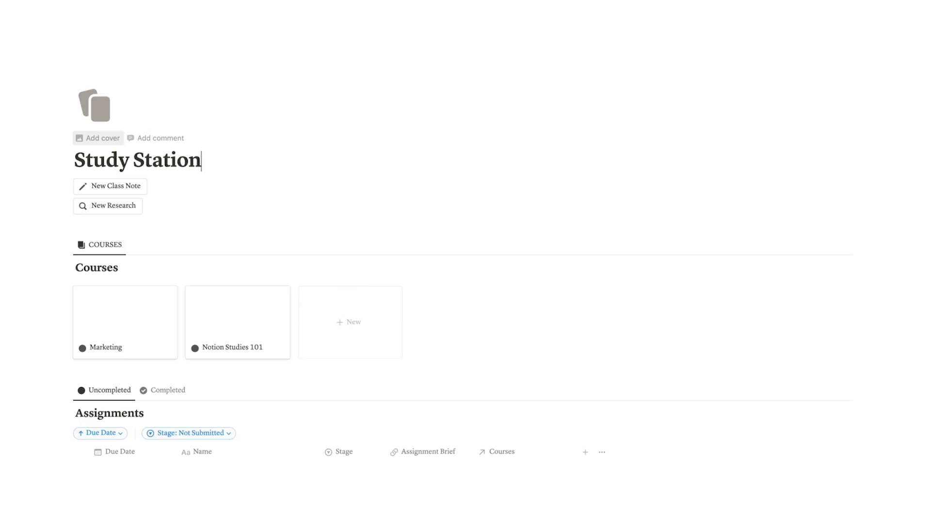
Step: Add a cover image to the Study Station page
{"action": "left_click", "coordinate": [98, 137]}
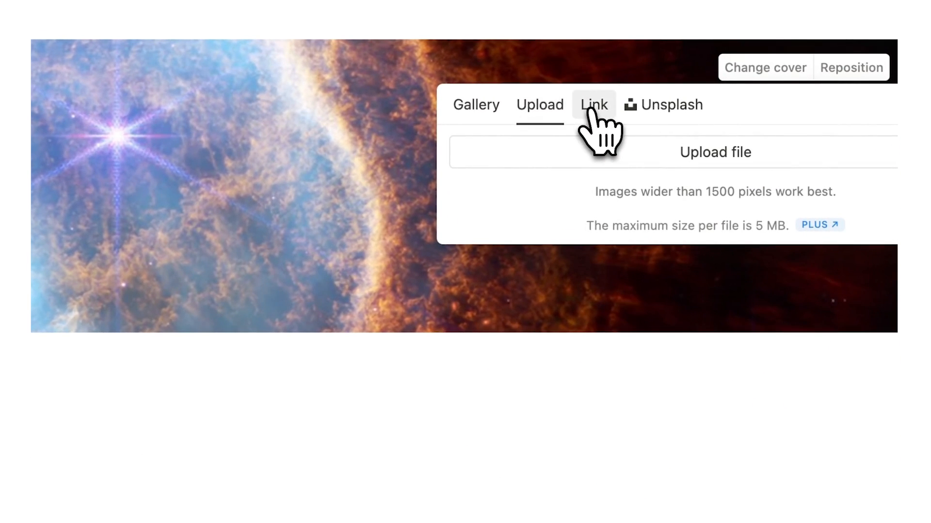
Step: Set the cover from a pasted image URL via the Link option and submit it
{"action": "left_click", "coordinate": [593, 104]}
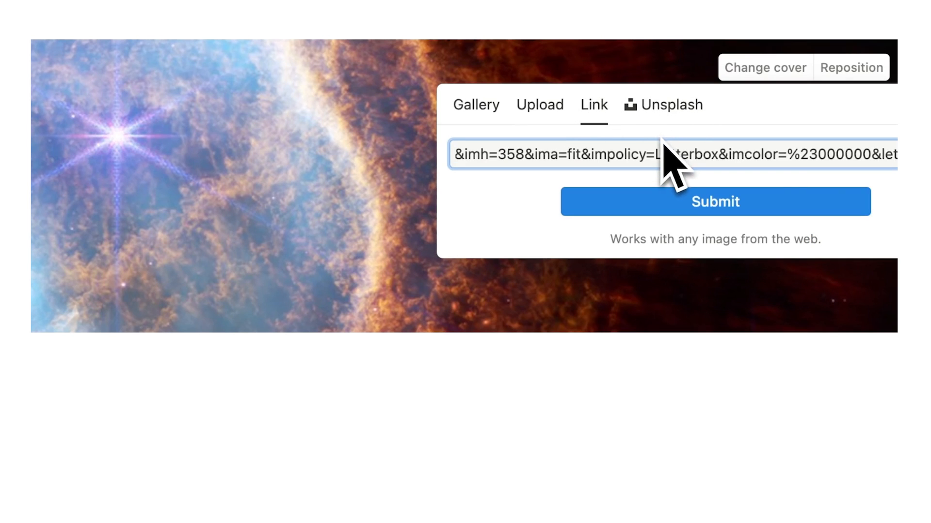
{"action": "left_click", "coordinate": [714, 202]}
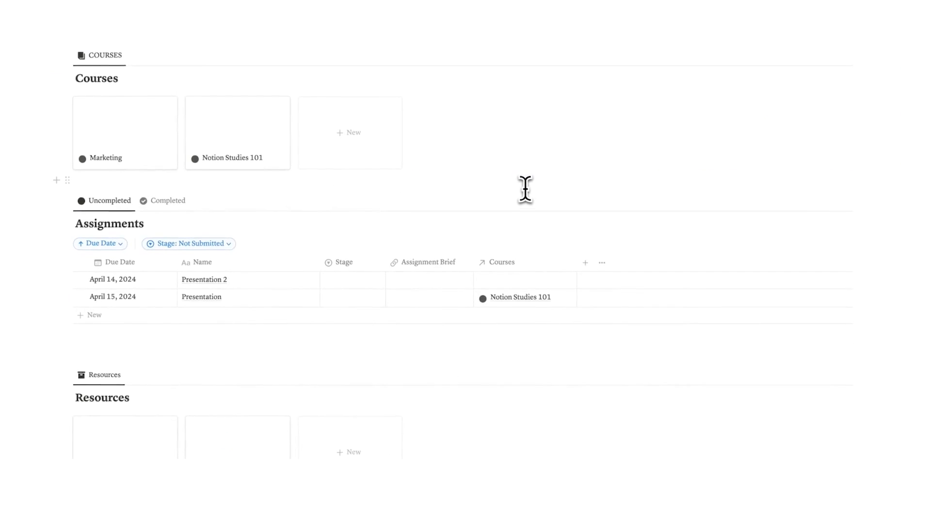
{"action": "scroll", "scroll_direction": "down", "scroll_amount": 3}
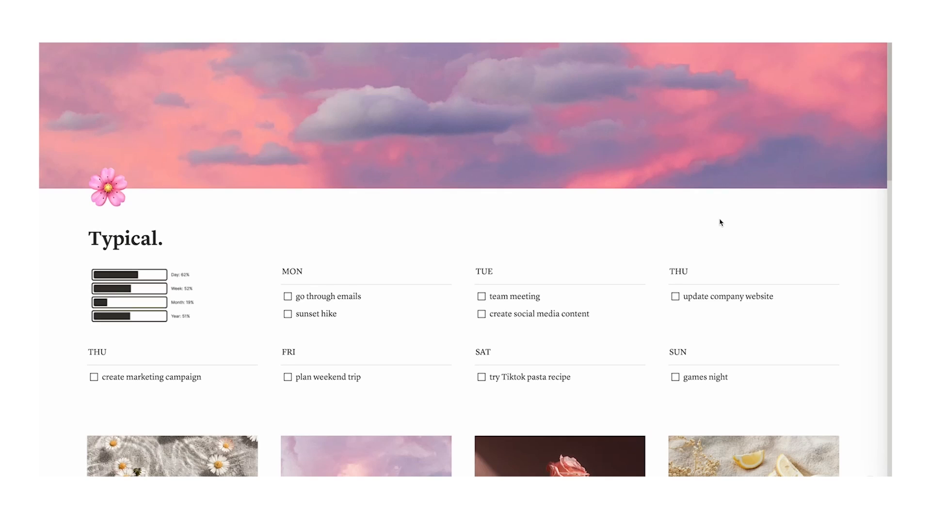
{"action": "scroll", "scroll_direction": "down", "scroll_amount": 3}
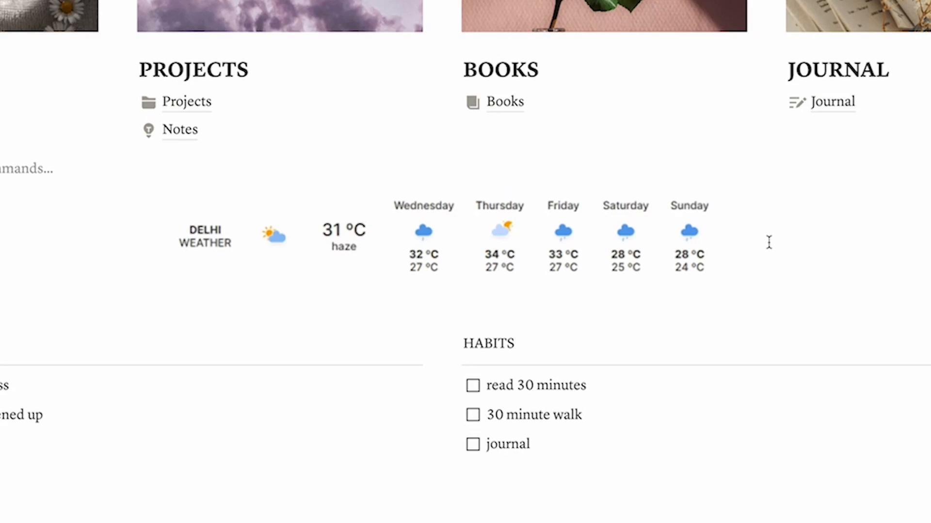
{"action": "scroll", "scroll_direction": "down", "scroll_amount": 3}
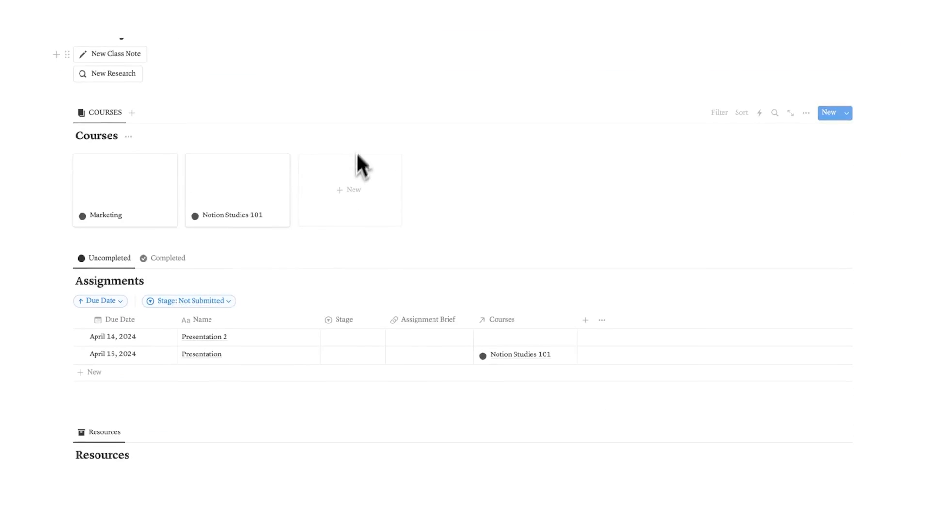
{"action": "scroll", "scroll_direction": "down", "scroll_amount": 3}
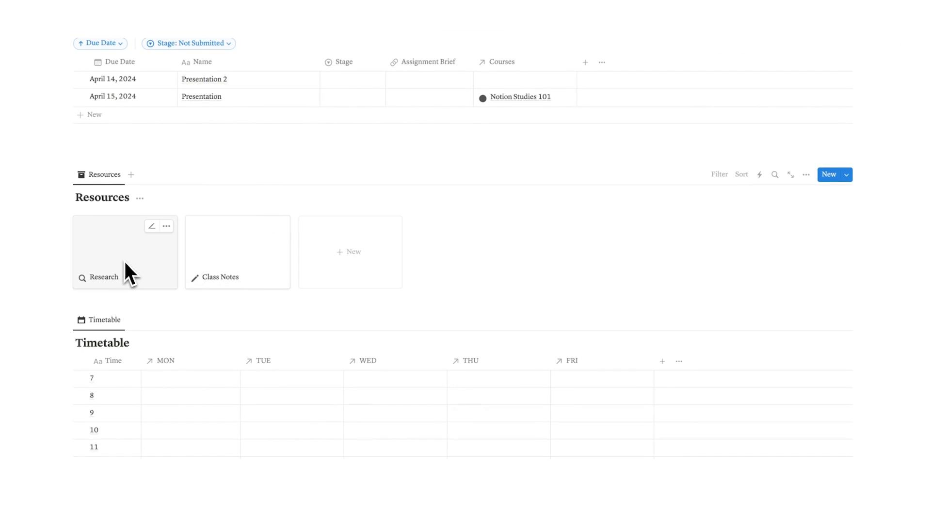
{"action": "mouse_move", "coordinate": [201, 271]}
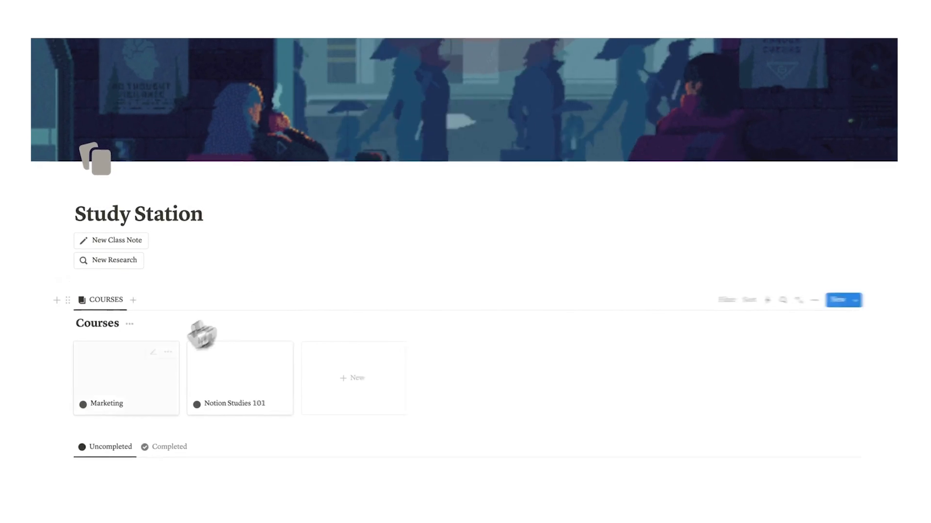
Step: Create class note 'Be sure to Harvard reference' with body 'use BLAH website to automate the referencing' and link a course
{"action": "left_click", "coordinate": [107, 378]}
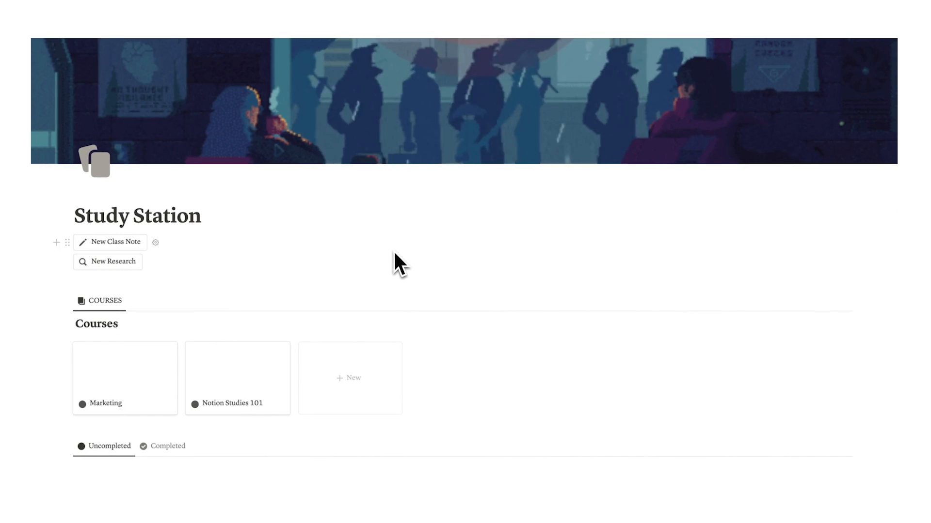
{"action": "mouse_move", "coordinate": [109, 242]}
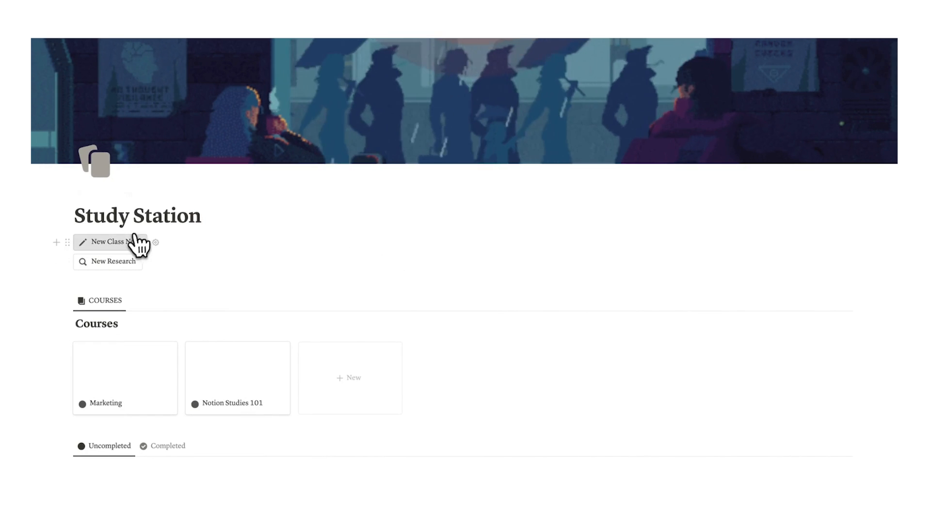
{"action": "left_click", "coordinate": [113, 241]}
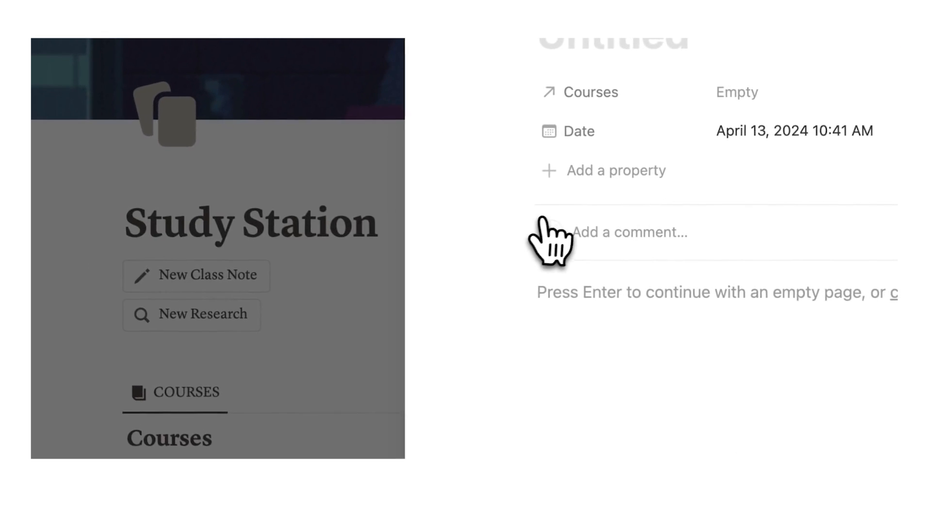
{"action": "type", "text": "Be sure to Harvard reference"}
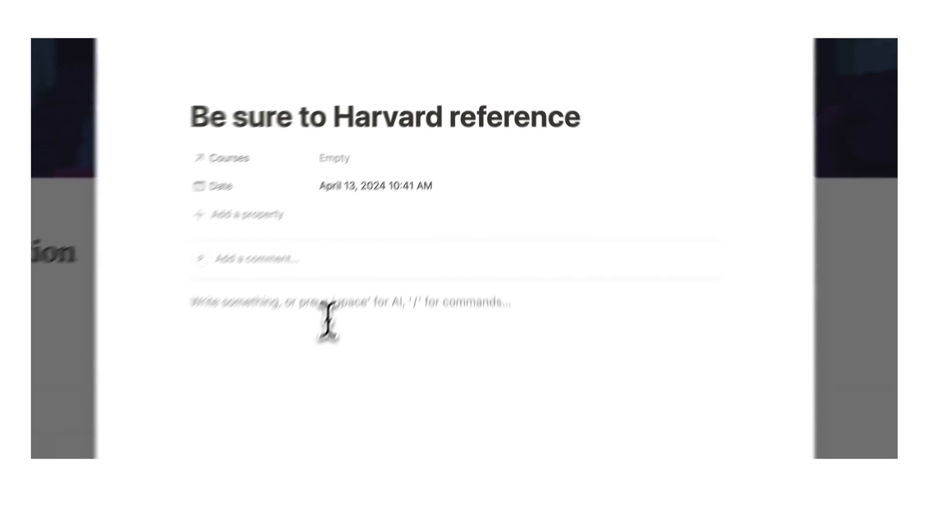
{"action": "type", "text": "use BLAH website to automate the referencing"}
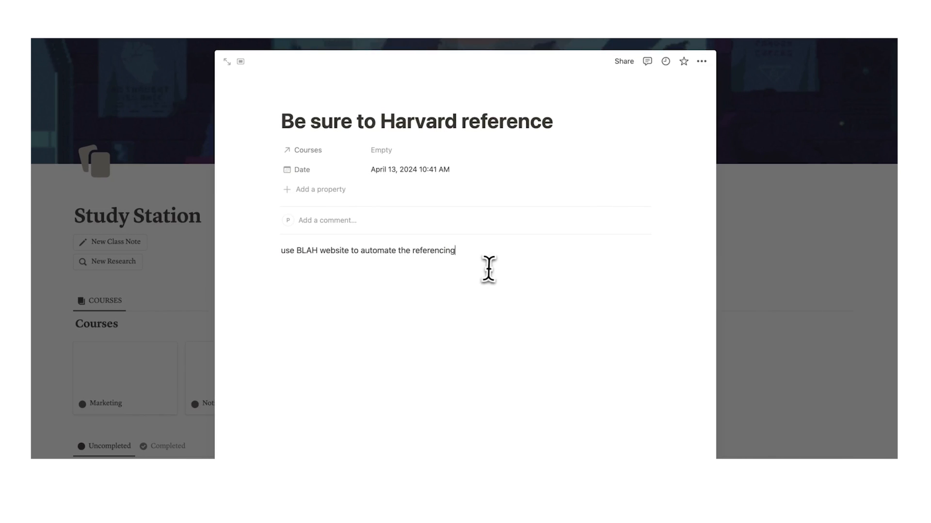
{"action": "mouse_move", "coordinate": [442, 184]}
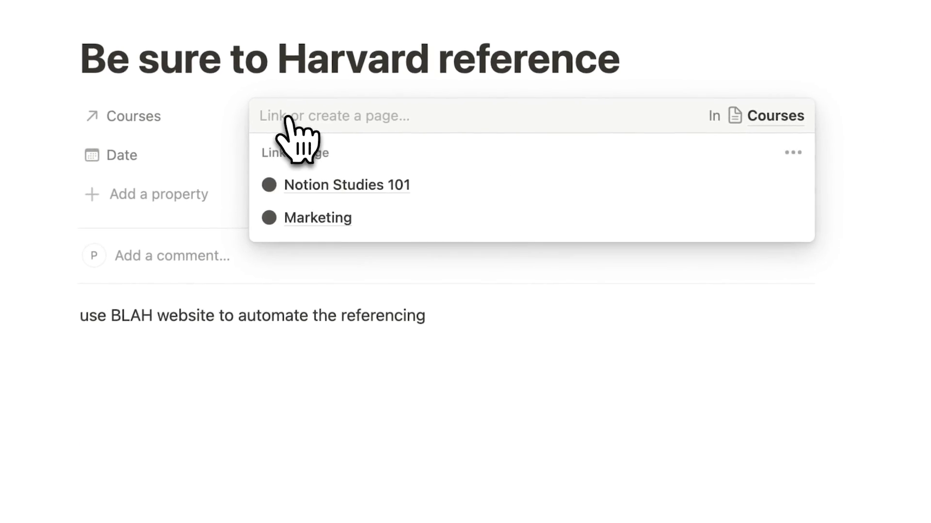
{"action": "left_click", "coordinate": [318, 218]}
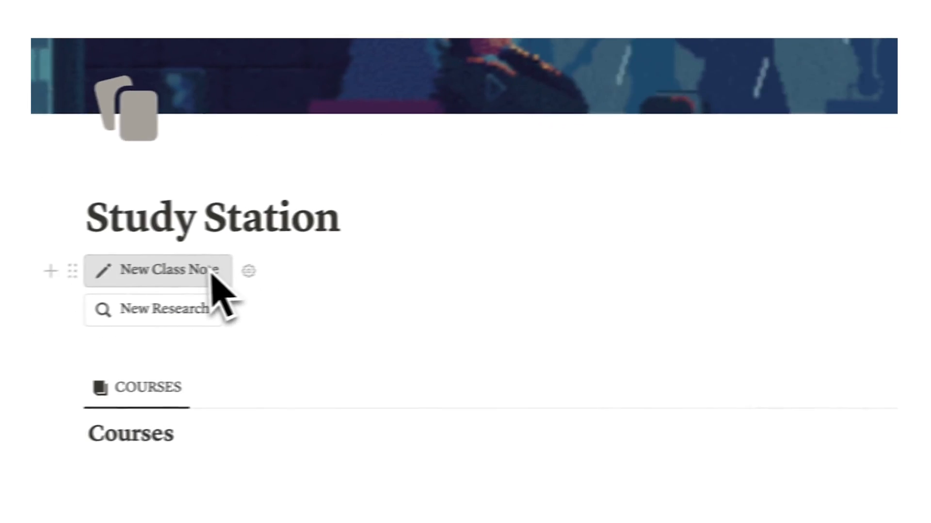
{"action": "scroll", "scroll_direction": "down", "scroll_amount": 3}
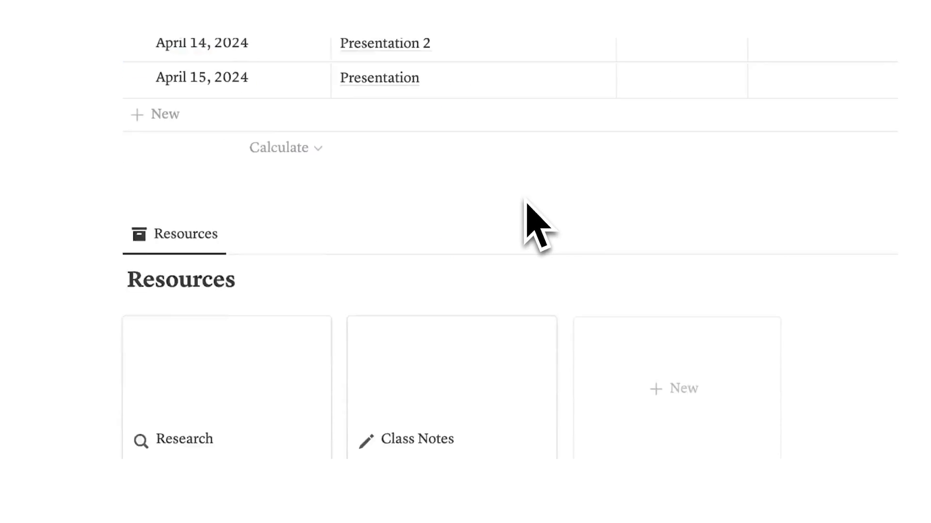
{"action": "left_click", "coordinate": [417, 439]}
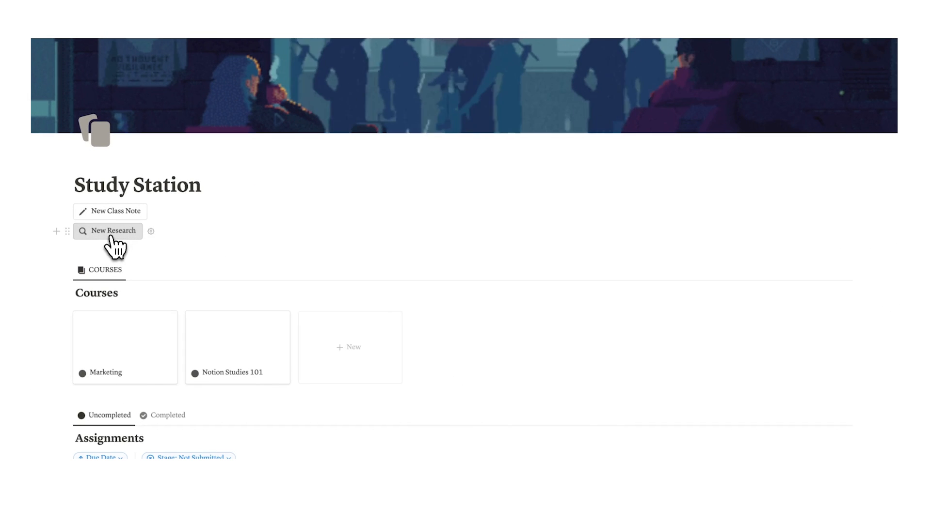
Step: Add a new research entry from the dashboard's New Research button
{"action": "left_click", "coordinate": [112, 231]}
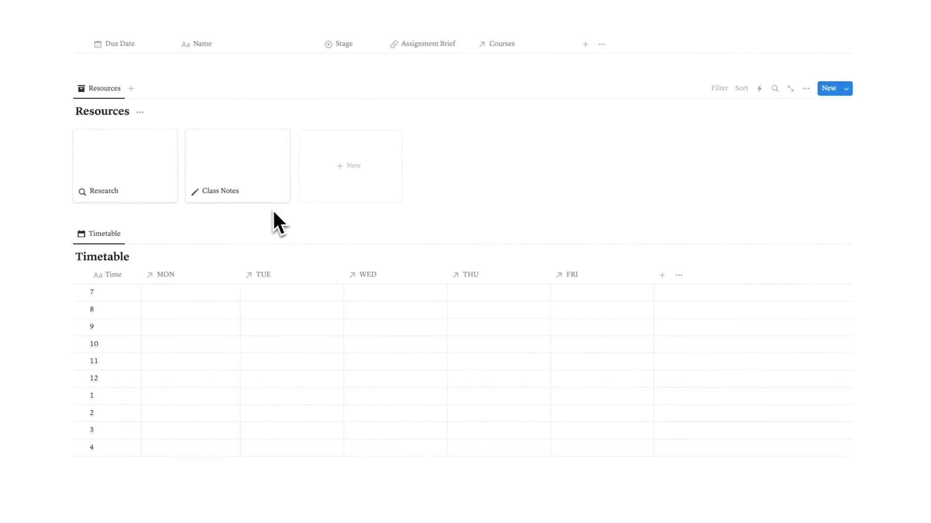
Step: Link Marketing to Monday and Notion Studies 101 to Tuesday in the timetable's 9 row
{"action": "scroll", "scroll_direction": "down", "scroll_amount": 3}
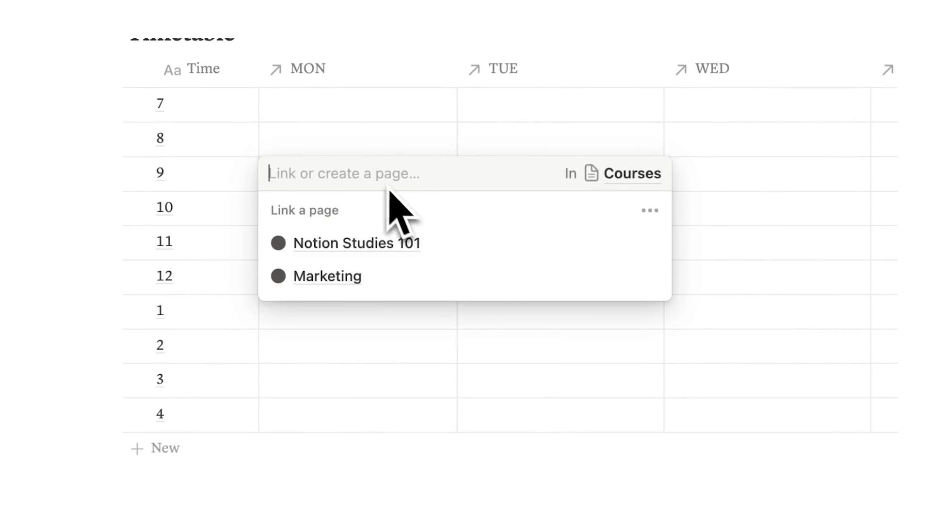
{"action": "left_click", "coordinate": [327, 276]}
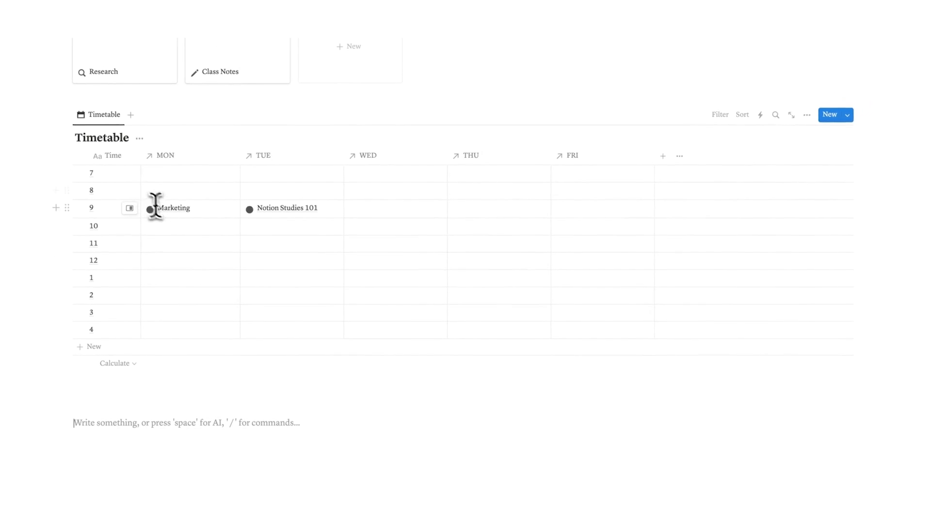
{"action": "left_click", "coordinate": [173, 208]}
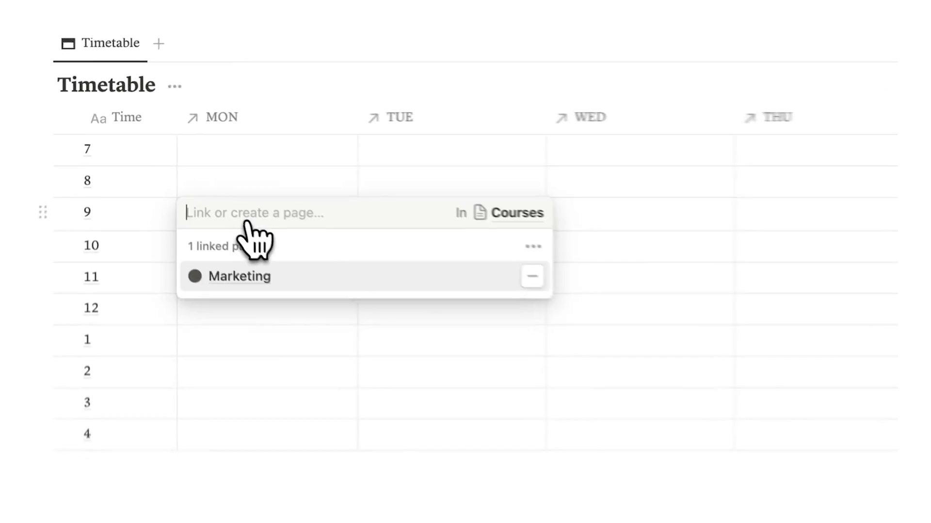
{"action": "left_click", "coordinate": [240, 277]}
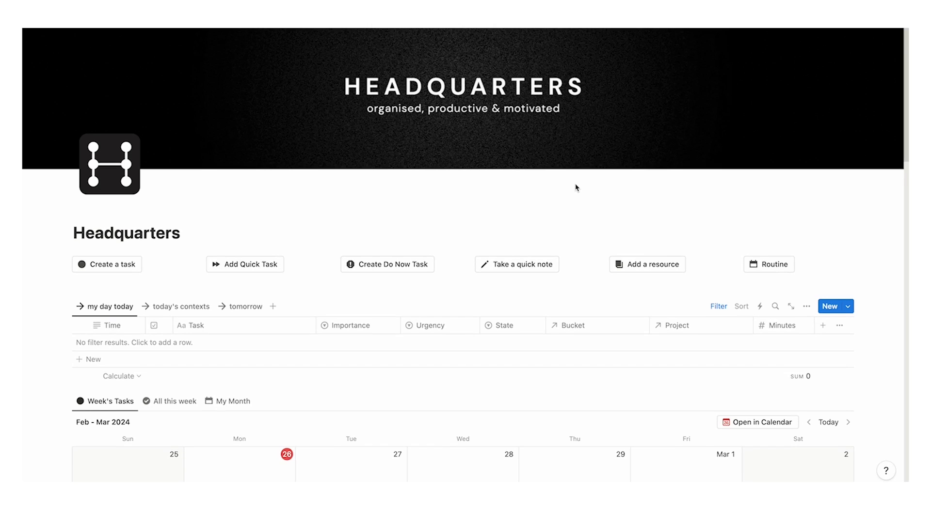
Step: Set Write Cover Letter's Importance to Moved the needle on the Moved the Needle page
{"action": "scroll", "scroll_direction": "down", "scroll_amount": 3}
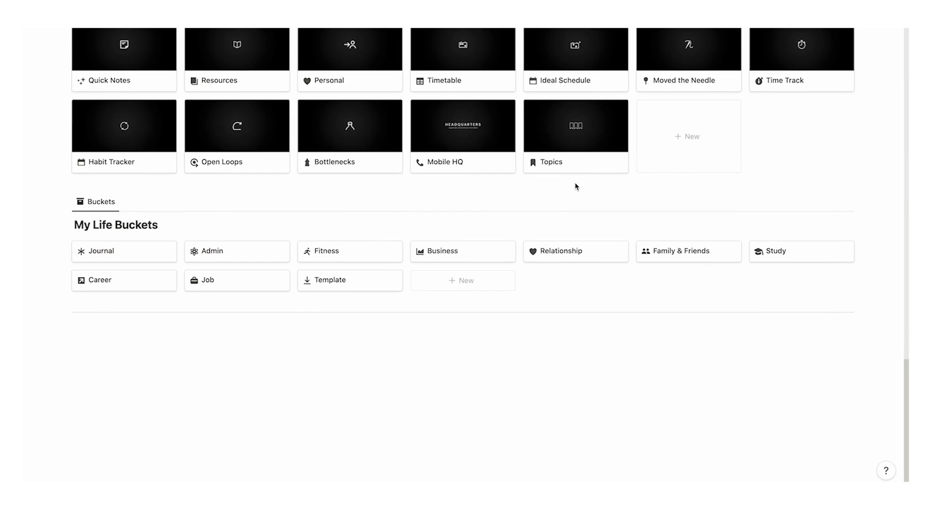
{"action": "left_click", "coordinate": [462, 125]}
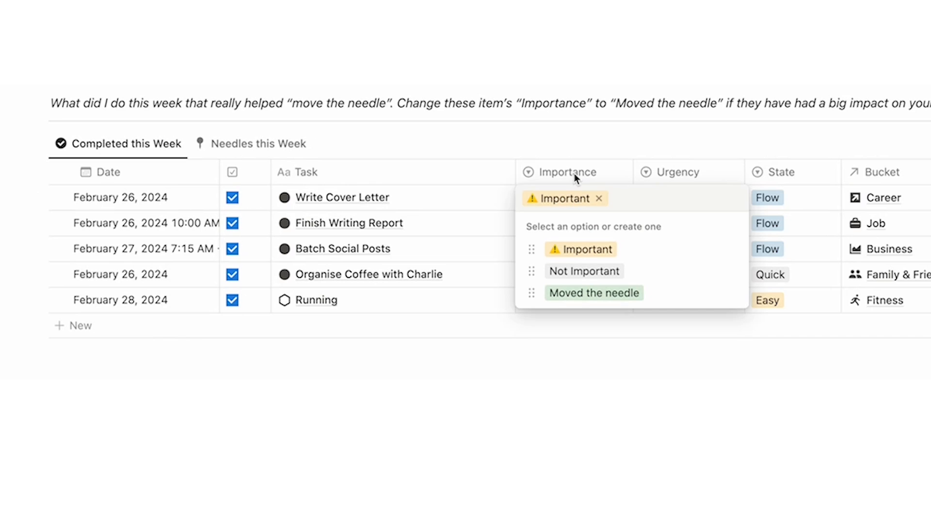
{"action": "left_click", "coordinate": [584, 271]}
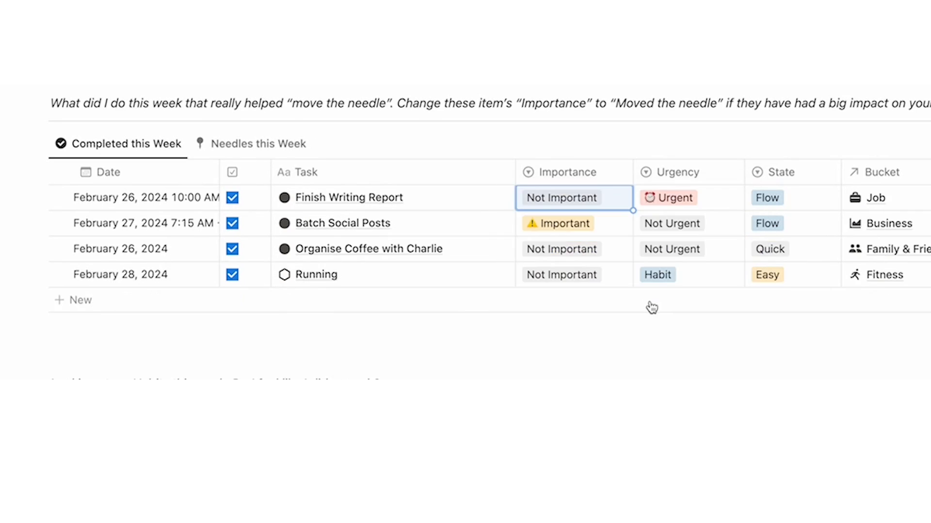
Step: Retitle the Habit 1 template to 'Run'
{"action": "left_click", "coordinate": [782, 71]}
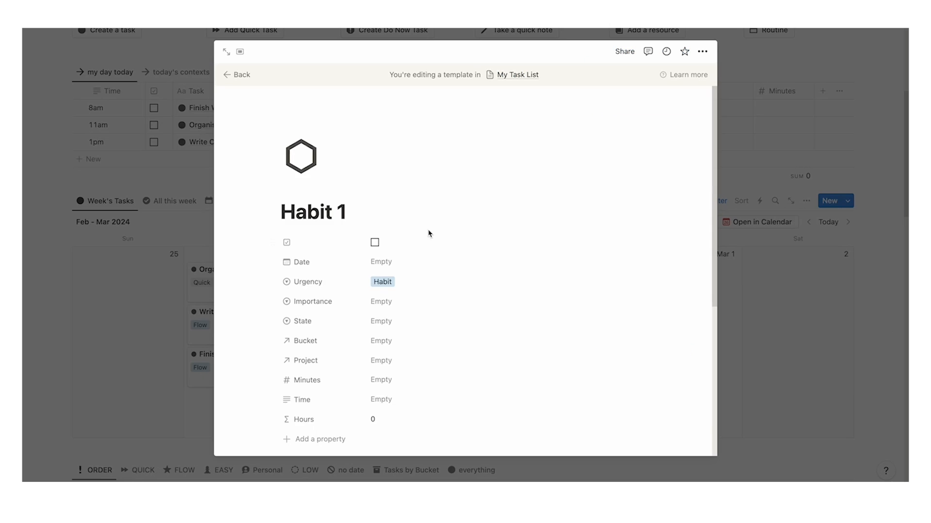
{"action": "type", "text": "Run"}
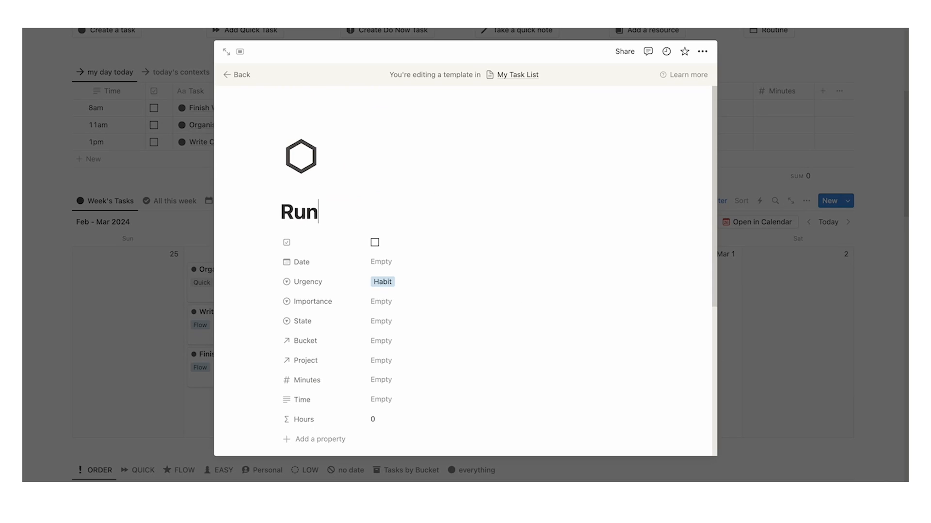